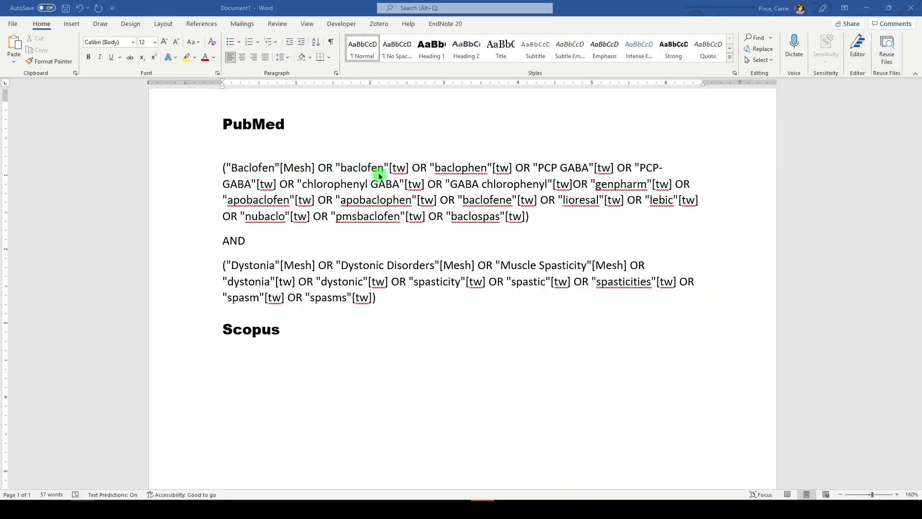
{"action": "mouse_move", "coordinate": [306, 271]}
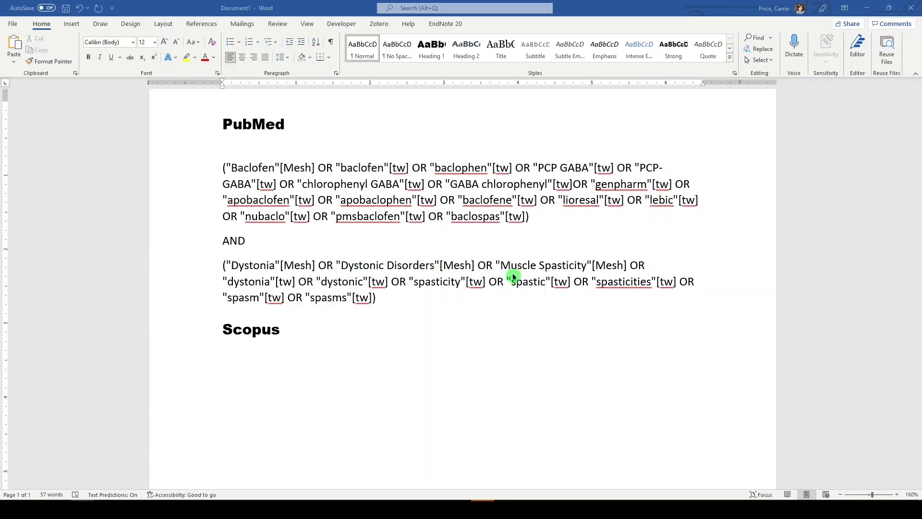
{"action": "mouse_move", "coordinate": [388, 308]}
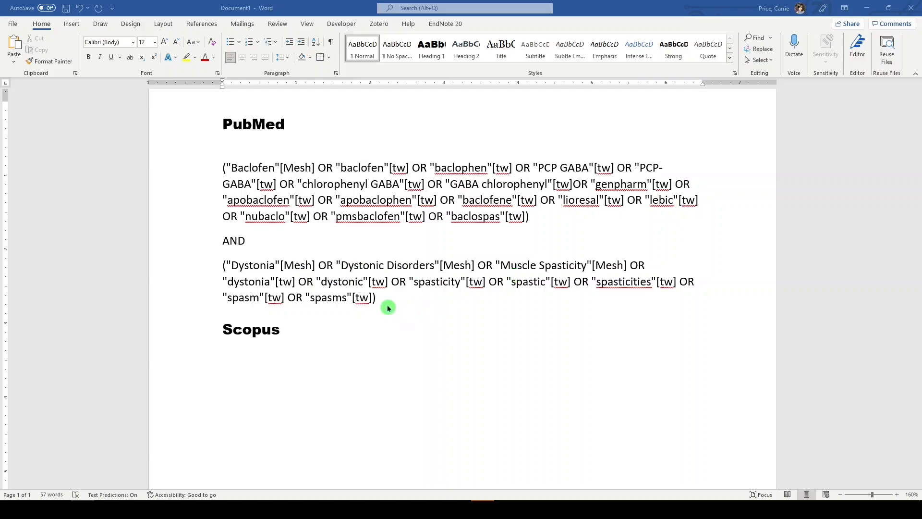
{"action": "mouse_move", "coordinate": [393, 303]}
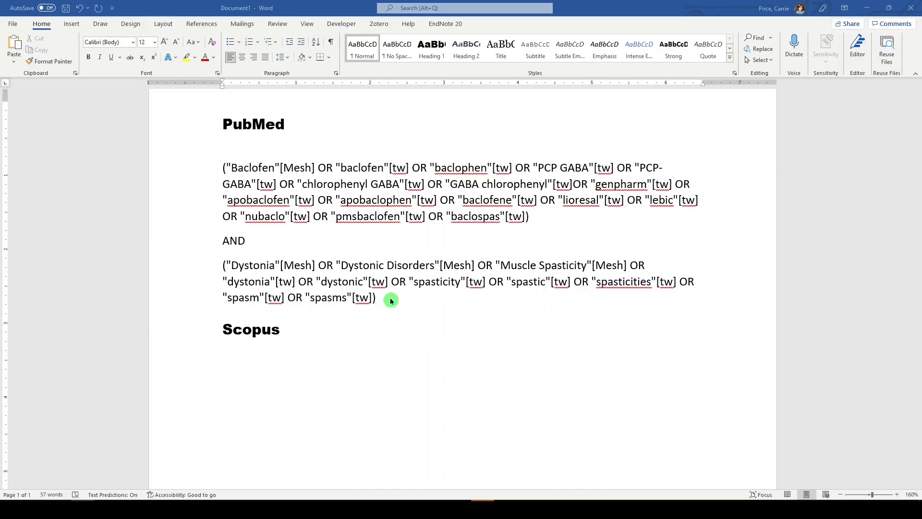
{"action": "mouse_move", "coordinate": [386, 302]}
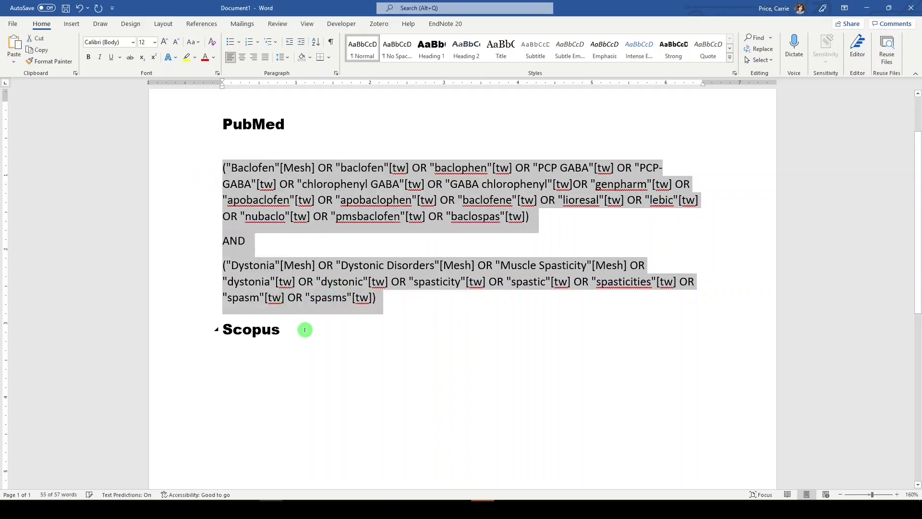
{"action": "key", "text": "ctrl+v"}
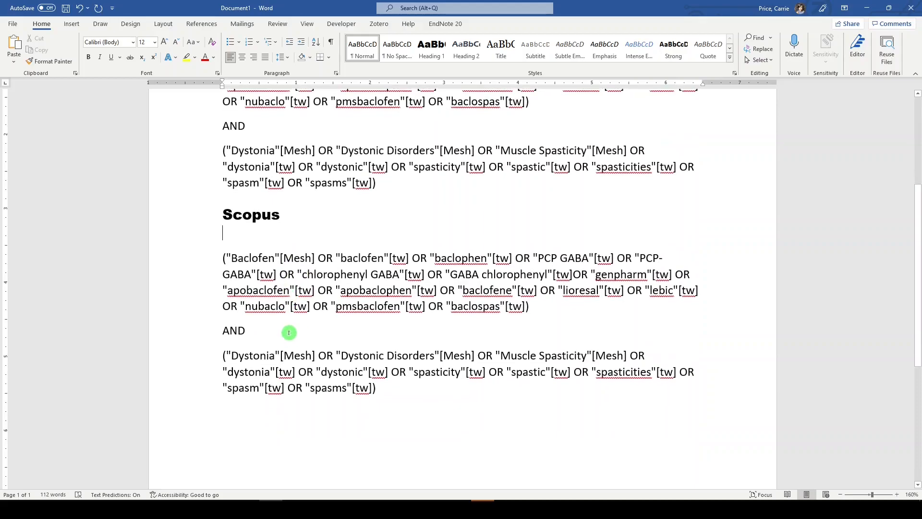
{"action": "mouse_move", "coordinate": [264, 317]}
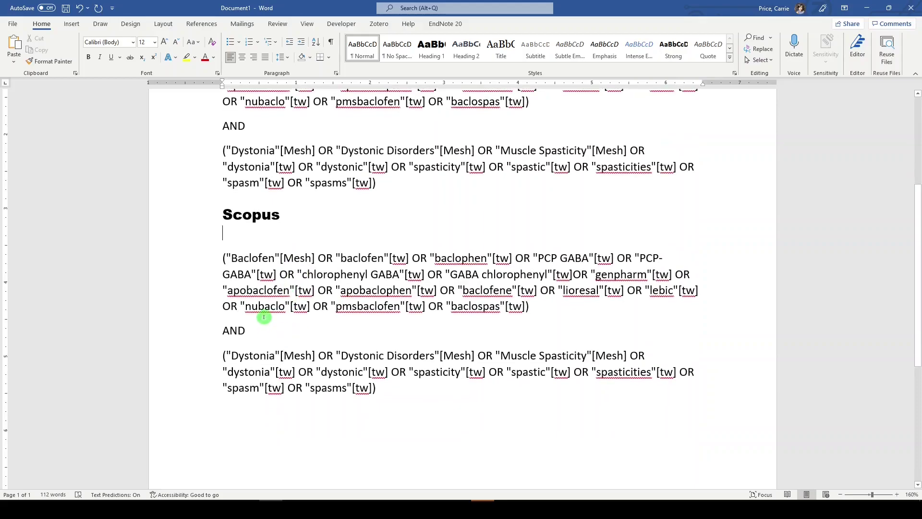
{"action": "mouse_move", "coordinate": [266, 322]}
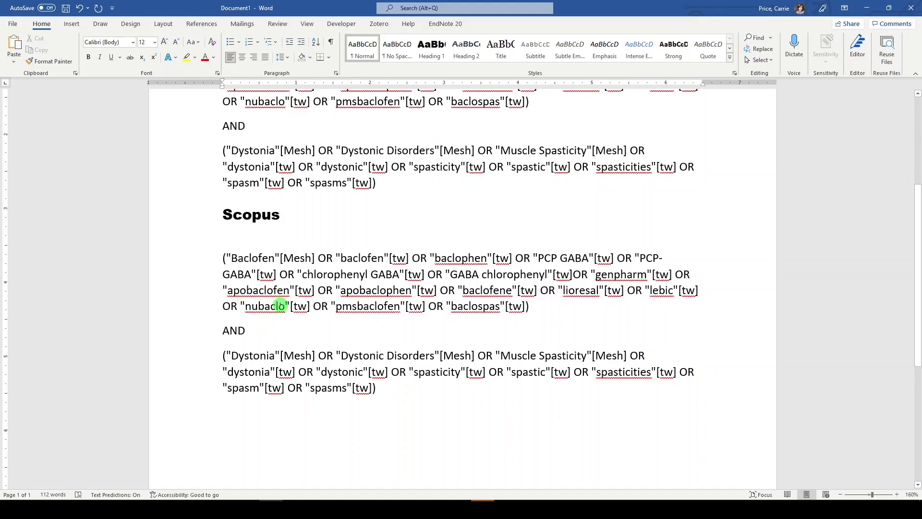
{"action": "mouse_move", "coordinate": [392, 390]}
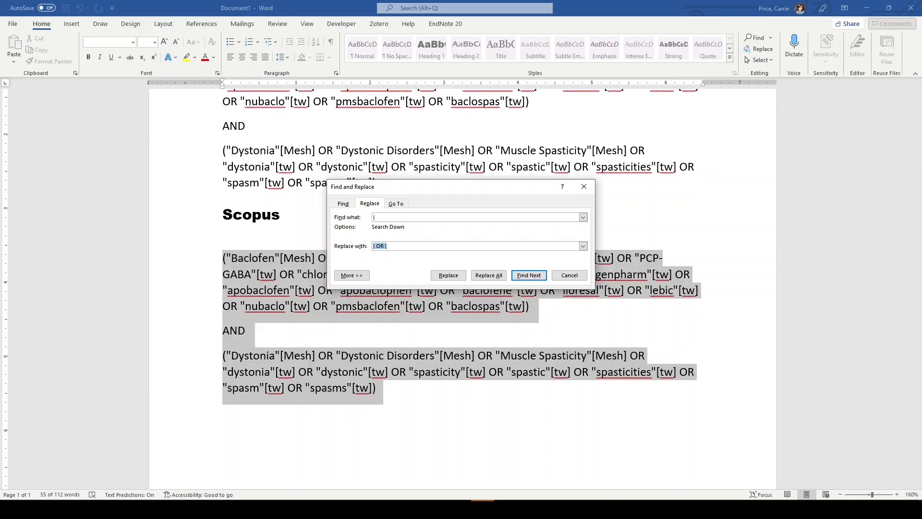
{"action": "type", "text": "TITLE-AB"}
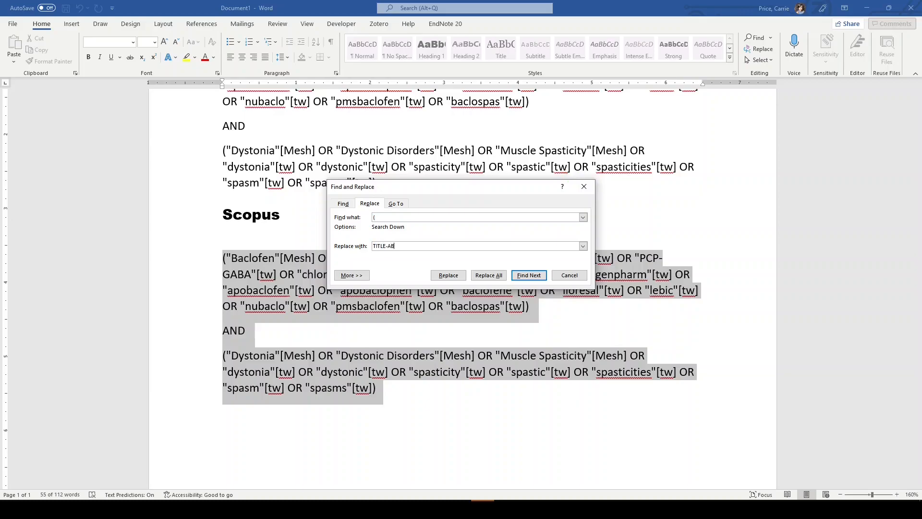
{"action": "type", "text": "S-KEY"}
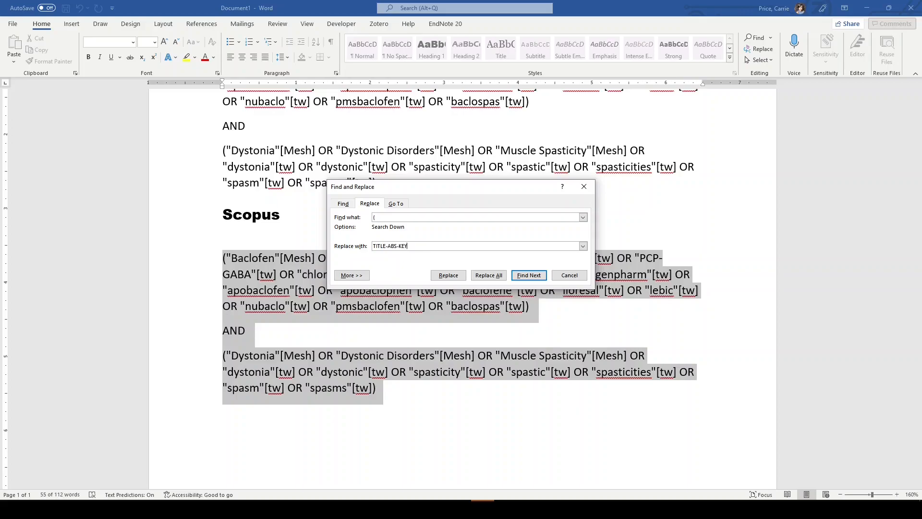
{"action": "type", "text": "("}
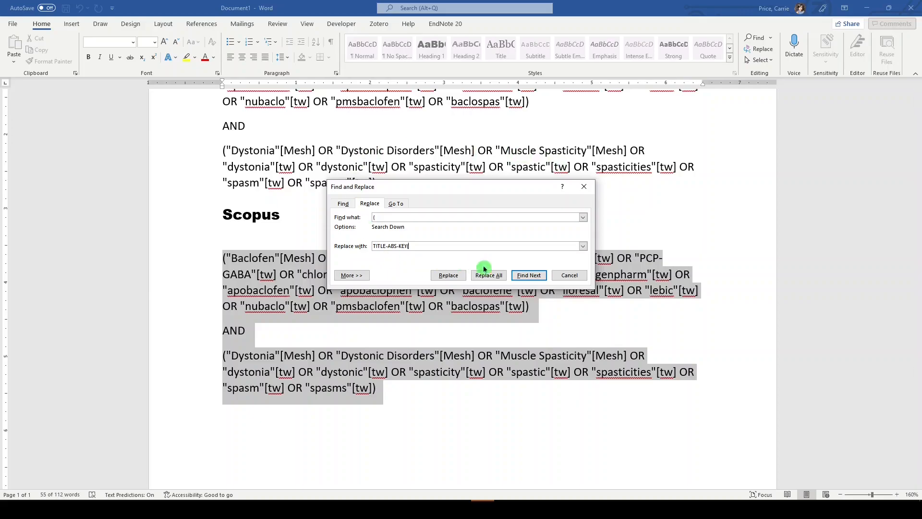
{"action": "left_click", "coordinate": [488, 274]}
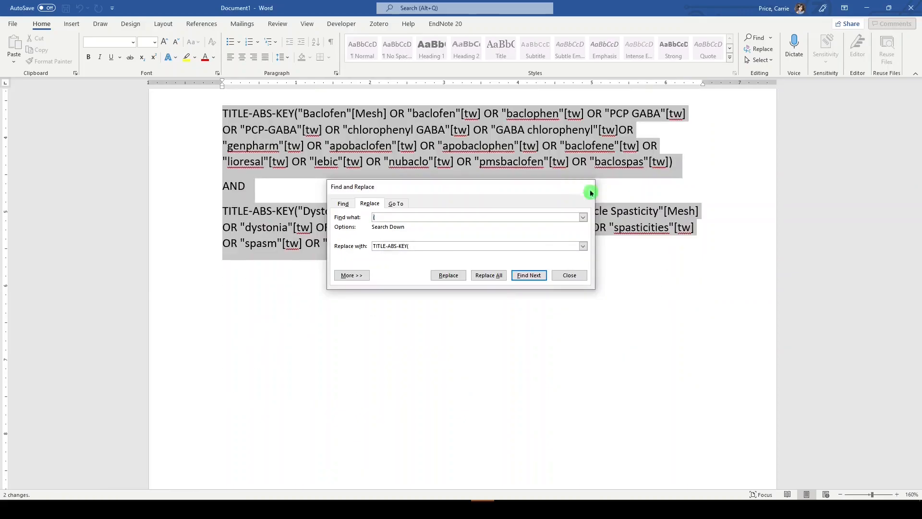
{"action": "left_click", "coordinate": [569, 275]}
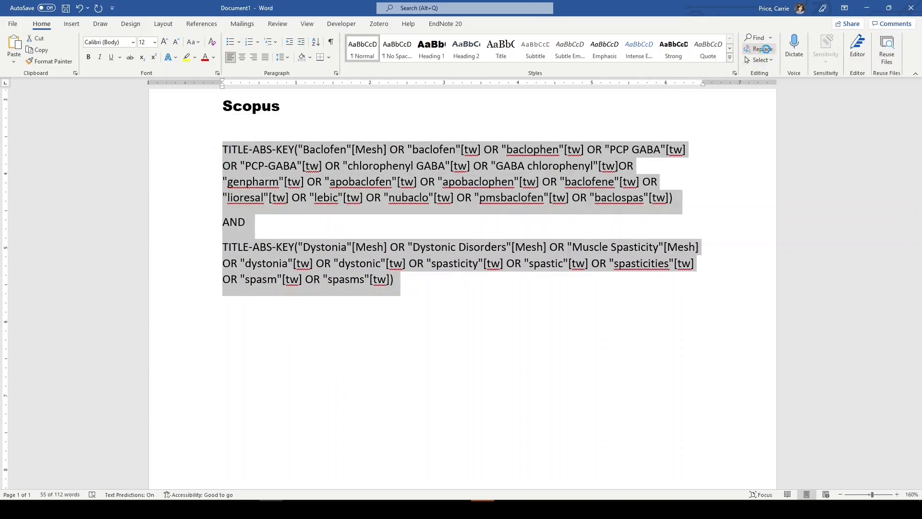
{"action": "left_click", "coordinate": [763, 48]}
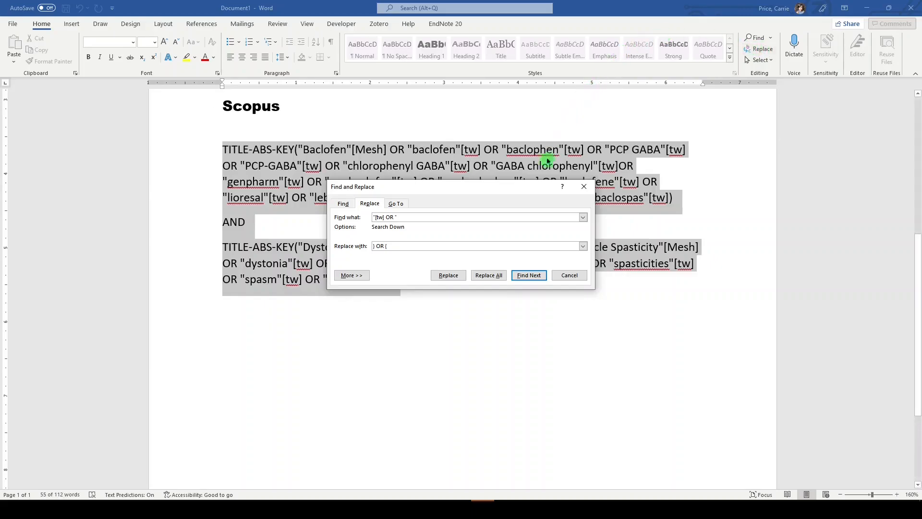
{"action": "left_click", "coordinate": [488, 275]}
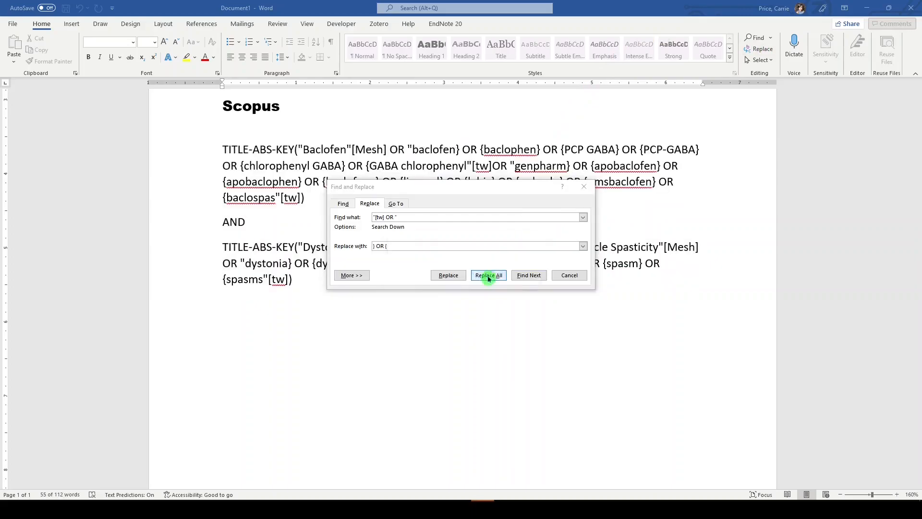
{"action": "left_click", "coordinate": [488, 275]}
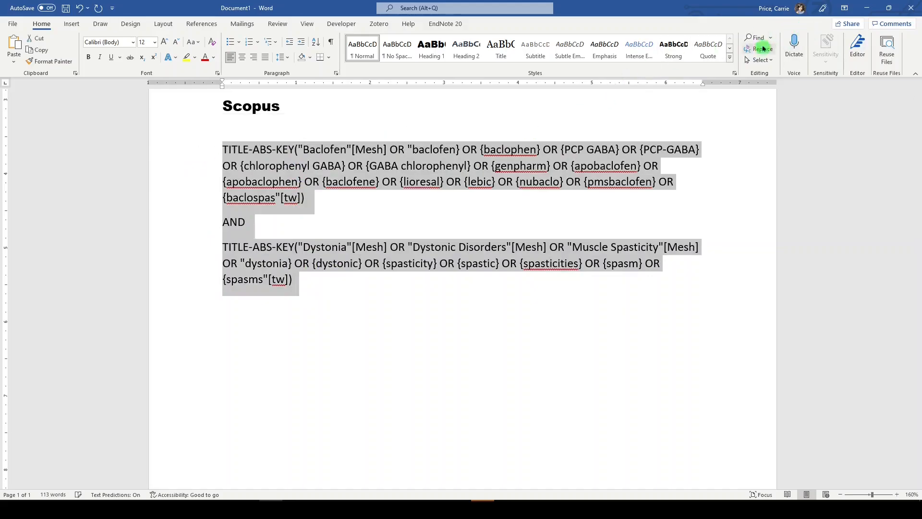
{"action": "left_click", "coordinate": [763, 48]}
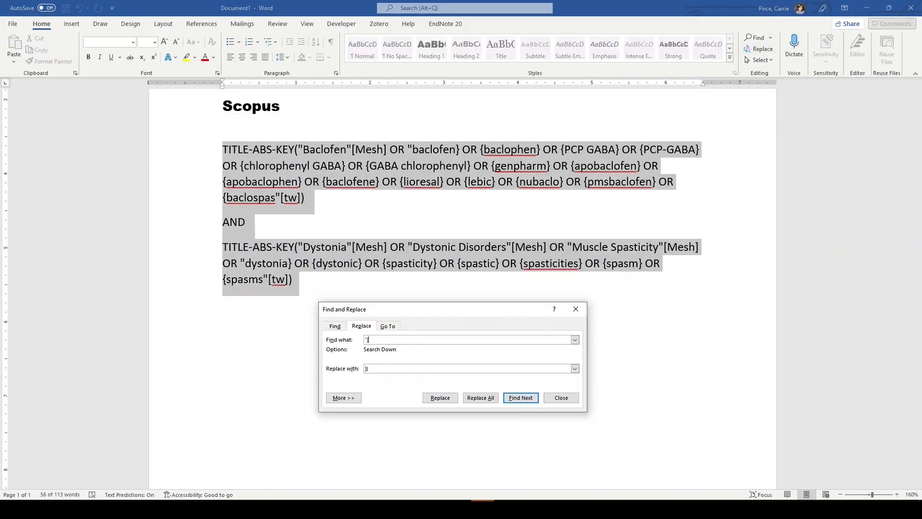
{"action": "type", "text": "[tw])"}
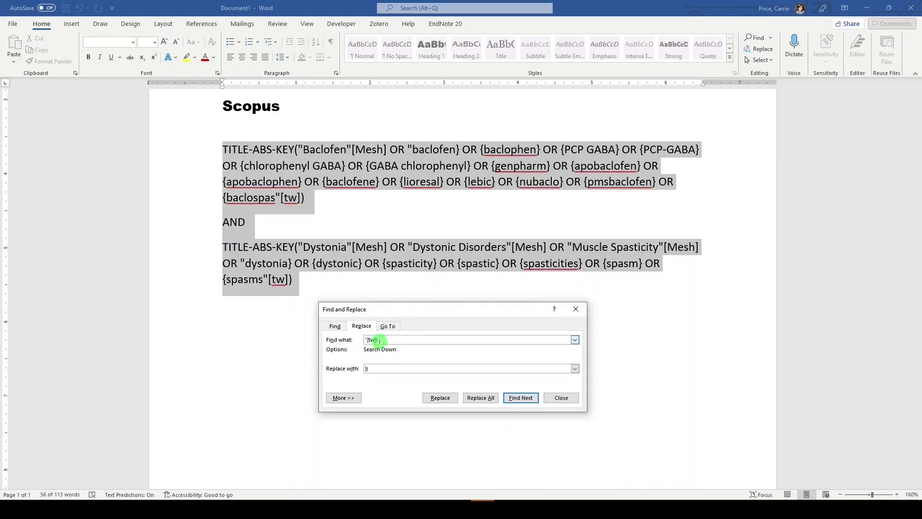
{"action": "left_click", "coordinate": [375, 369]}
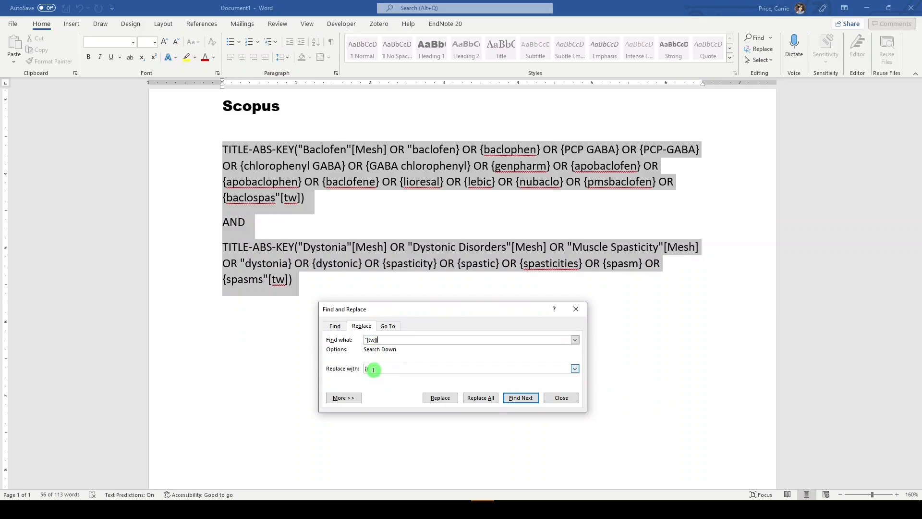
{"action": "left_click", "coordinate": [481, 398]}
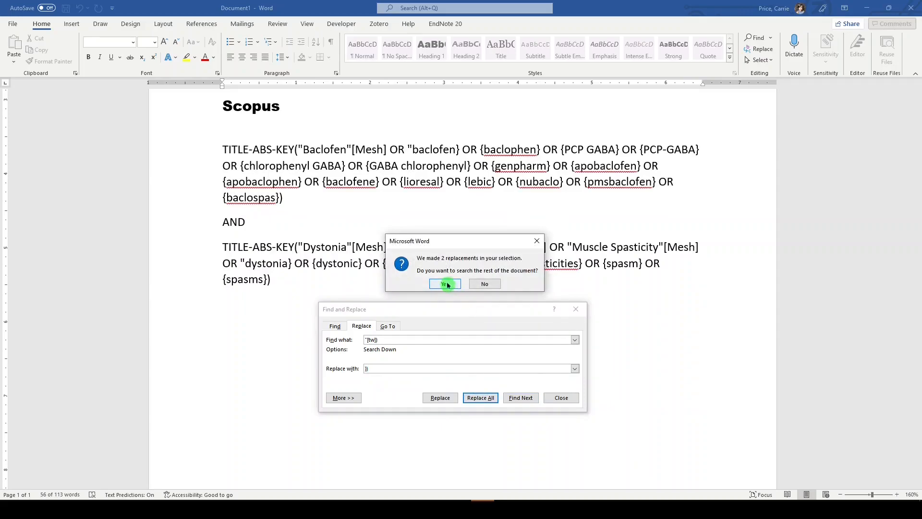
{"action": "left_click", "coordinate": [445, 283]}
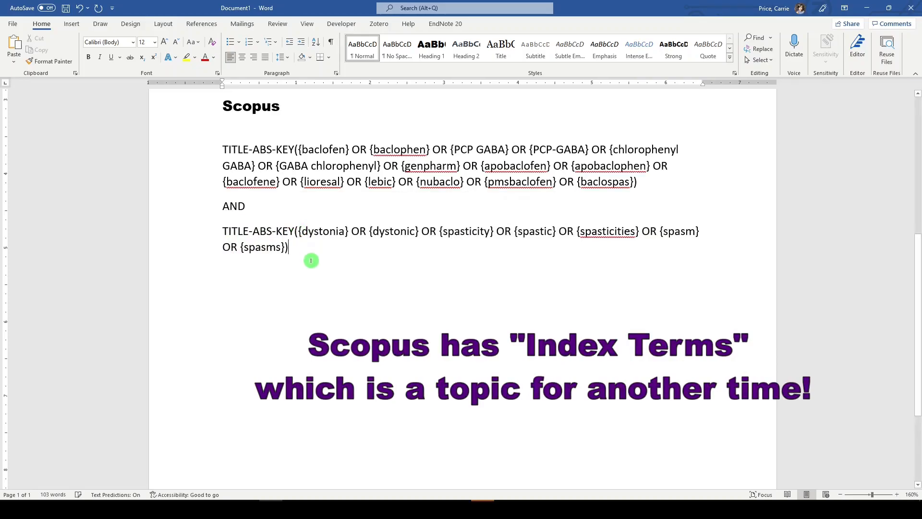
{"action": "left_click_drag", "start_coordinate": [287, 247], "coordinate": [222, 149]}
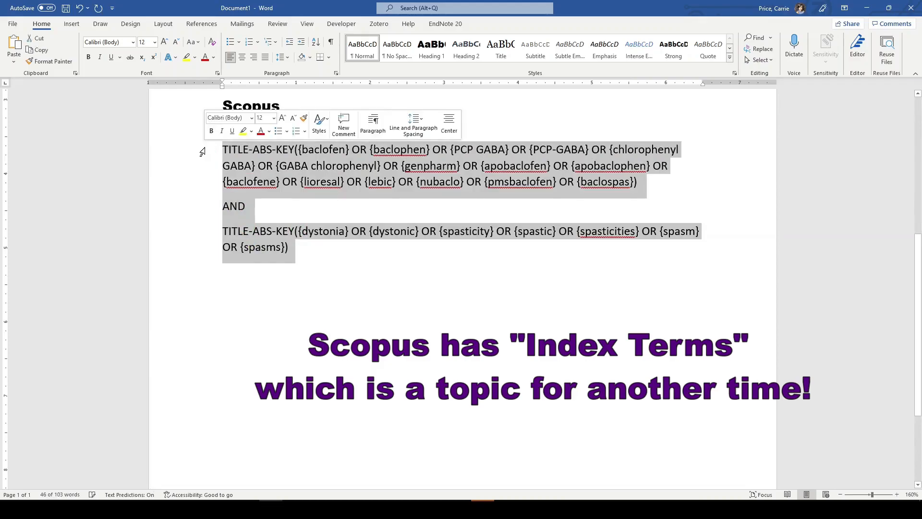
{"action": "left_click", "coordinate": [391, 277]}
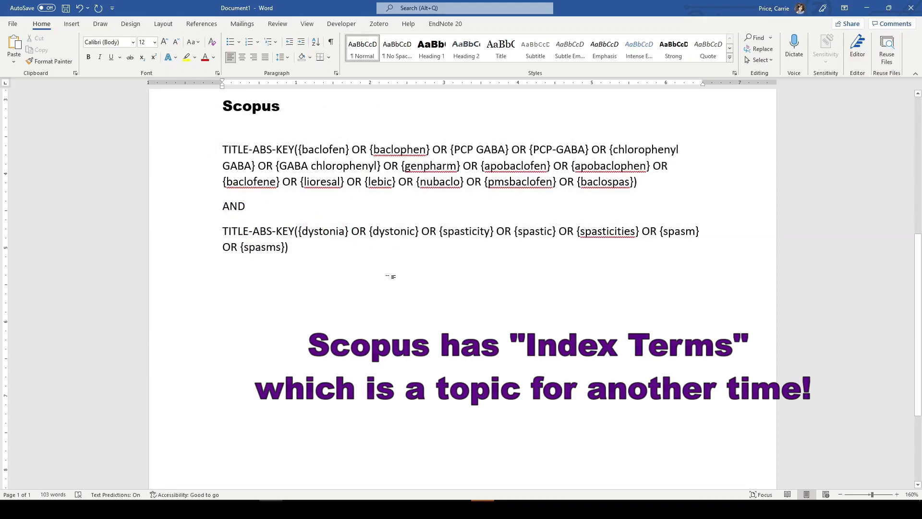